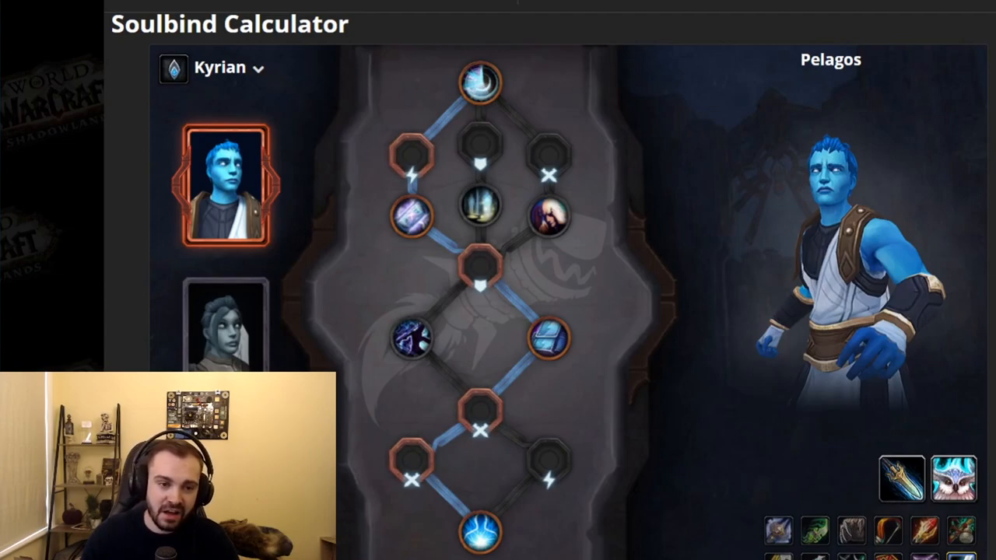
# - Glance at Kleia's soulbind tree, then return to Pelagos's tree
pyautogui.click(227, 325)
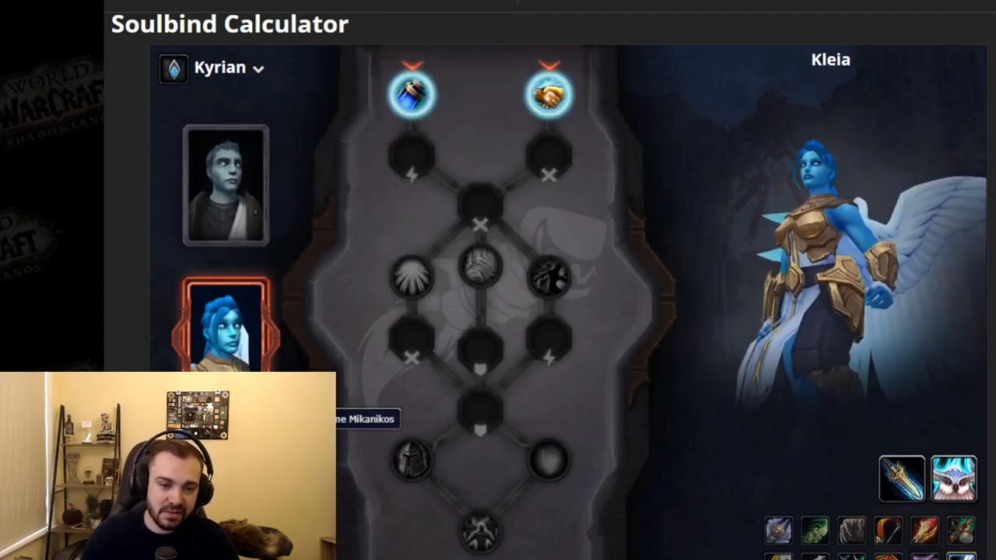
pyautogui.click(225, 184)
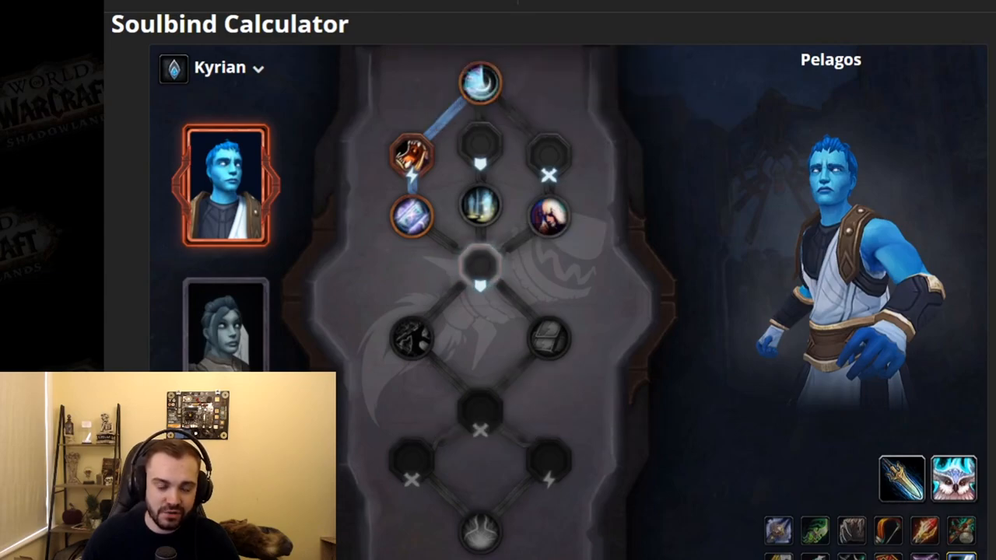
# - Choose traits down Pelagos's tree, then clear the chosen path
pyautogui.click(479, 267)
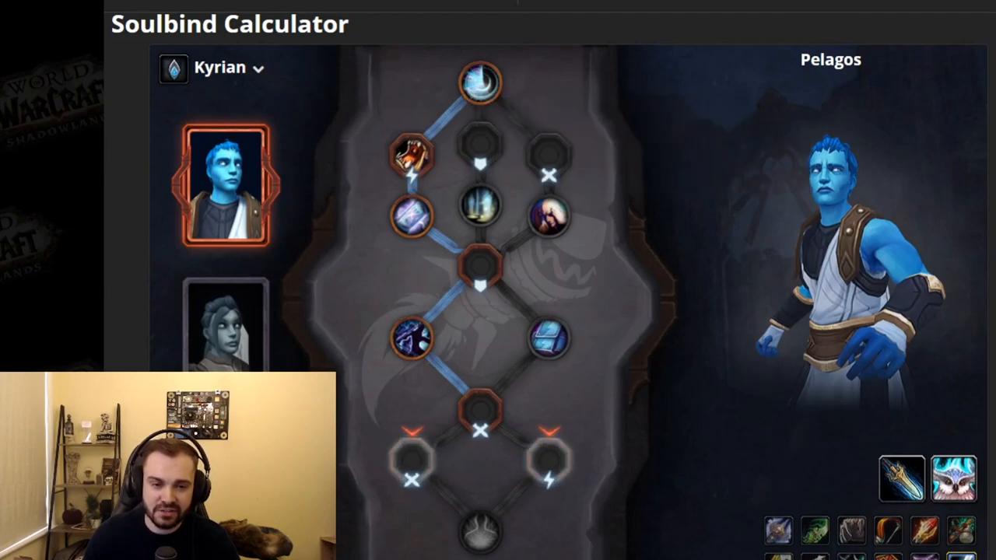
pyautogui.moveTo(412, 155)
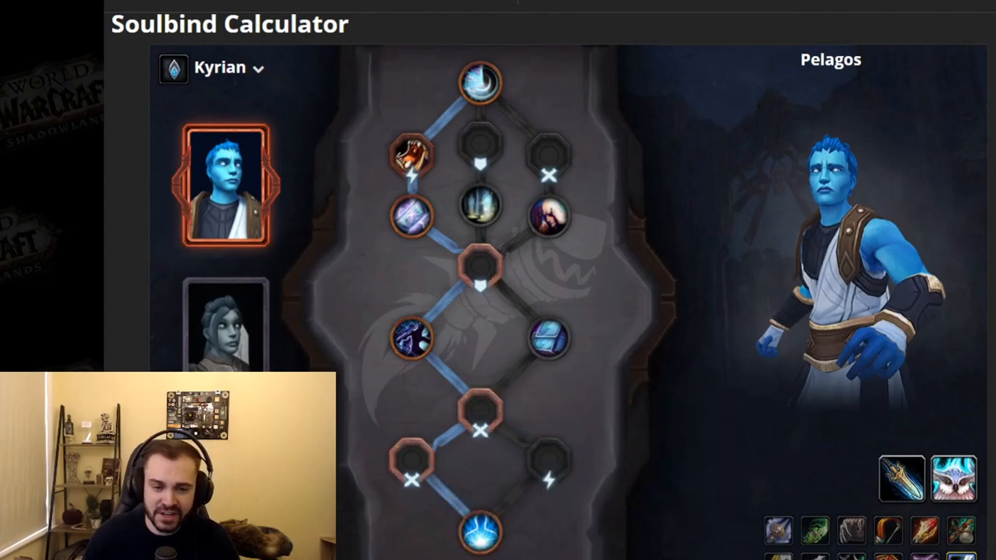
pyautogui.click(224, 325)
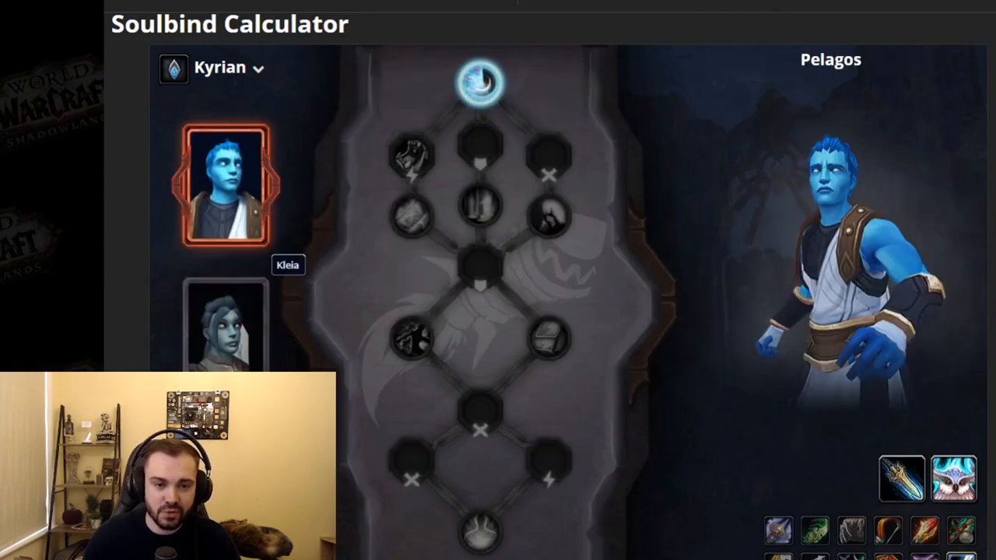
pyautogui.click(227, 326)
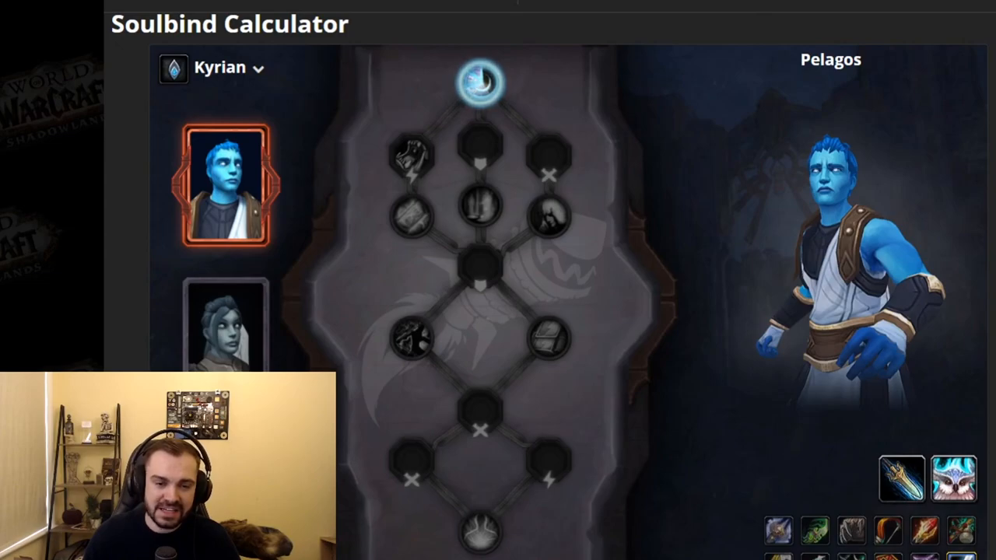
# - Browse Kleia's and Pelagos's trees, ending on Forgelite Prime Mikanikos
pyautogui.click(226, 327)
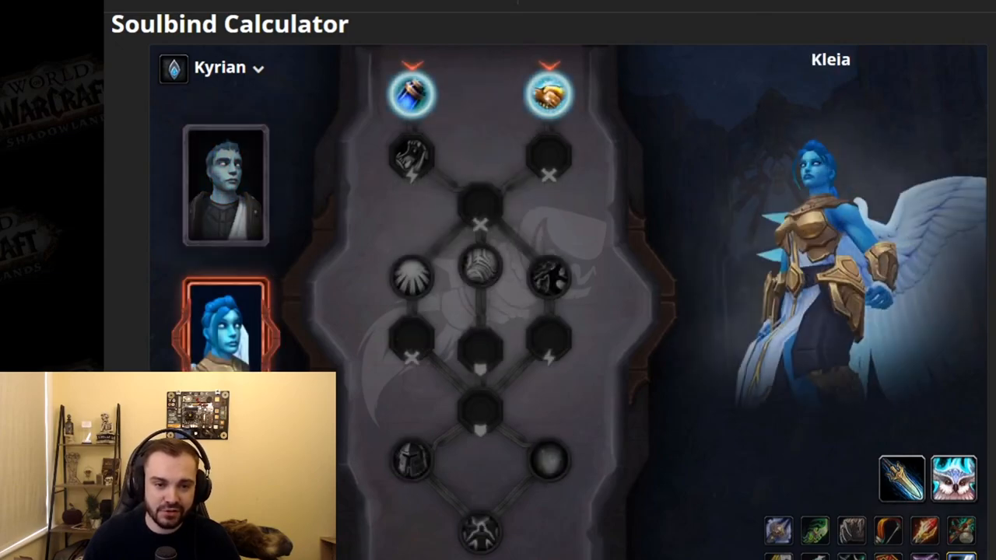
pyautogui.click(226, 184)
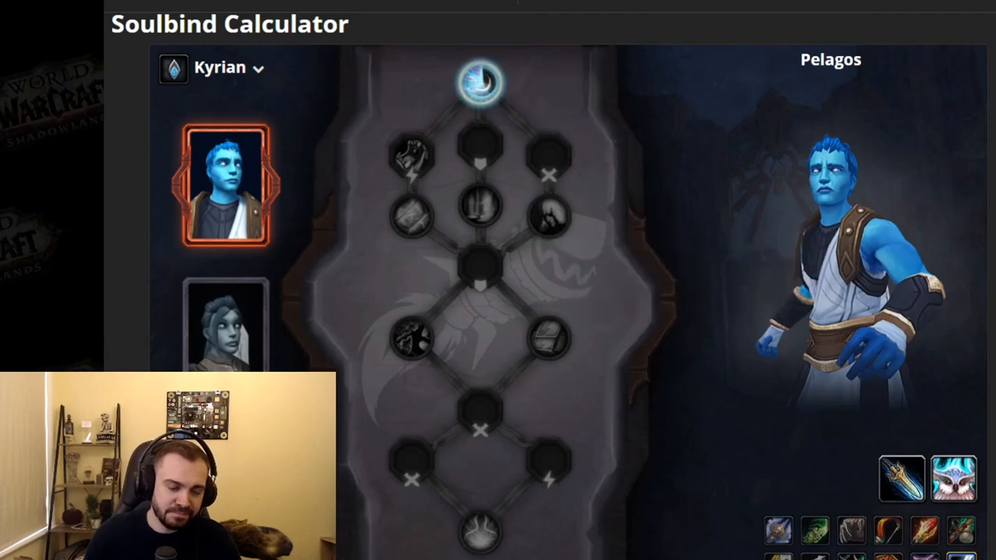
pyautogui.click(226, 326)
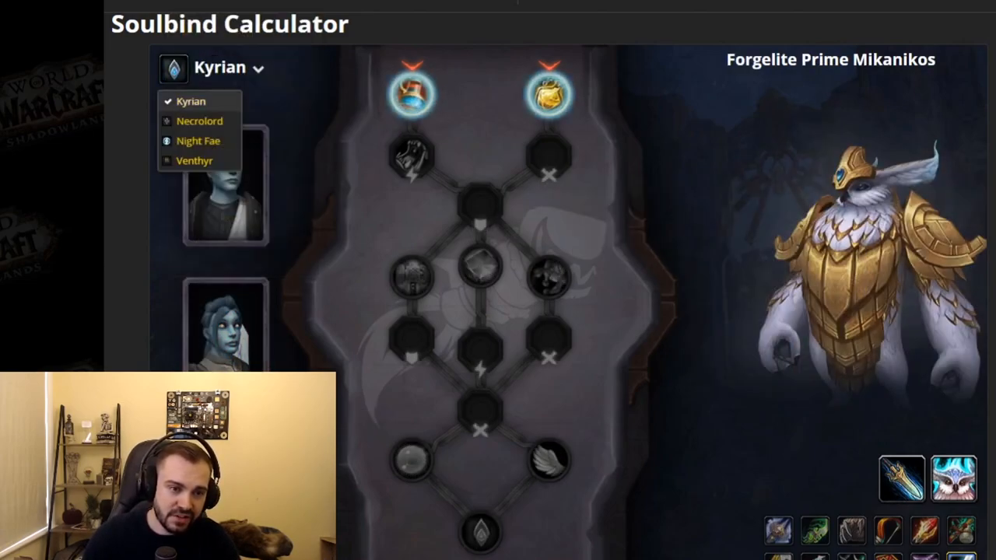
# - Switch through Night Fae and Venthyr, viewing Nadjia the Mistblade's and Theotar the Mad Duke's trees
pyautogui.click(199, 121)
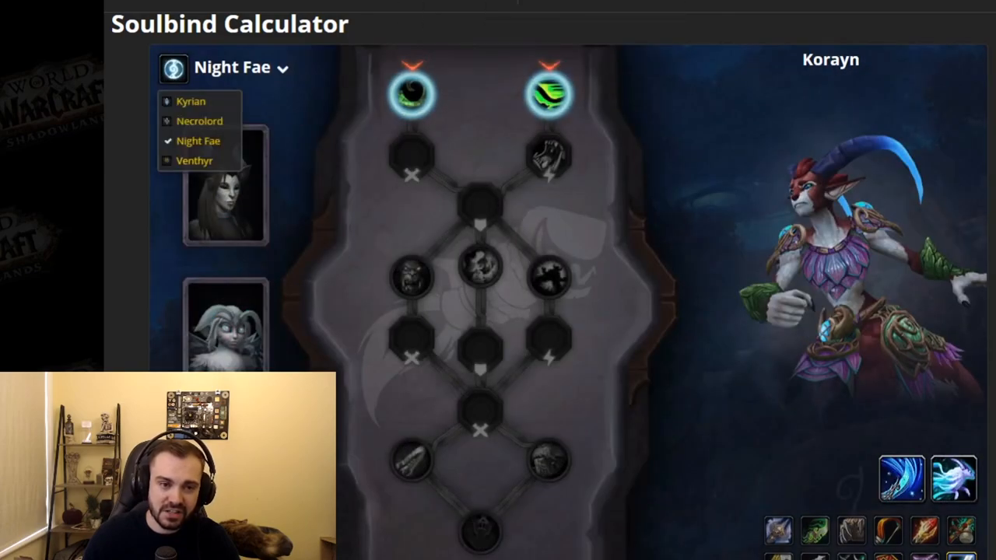
pyautogui.click(196, 161)
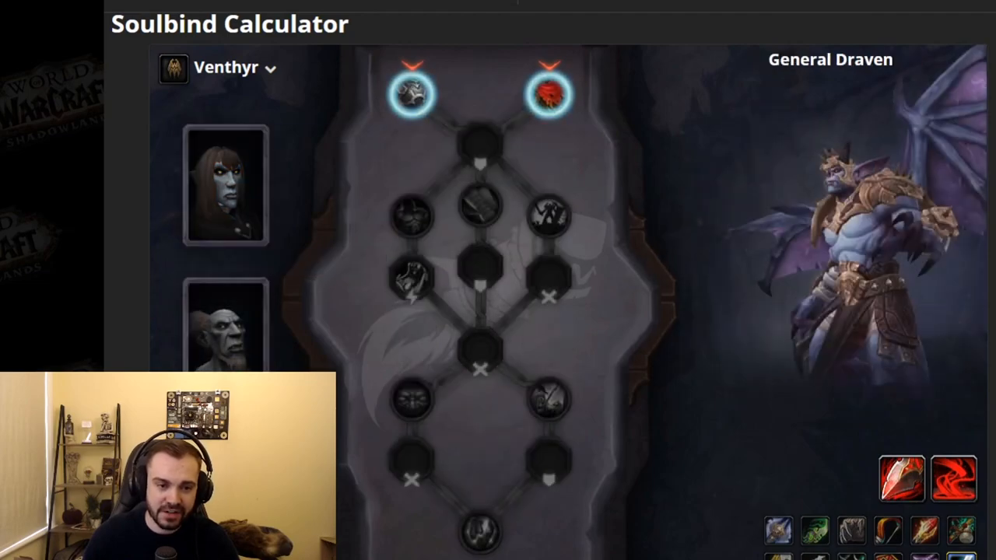
pyautogui.click(227, 185)
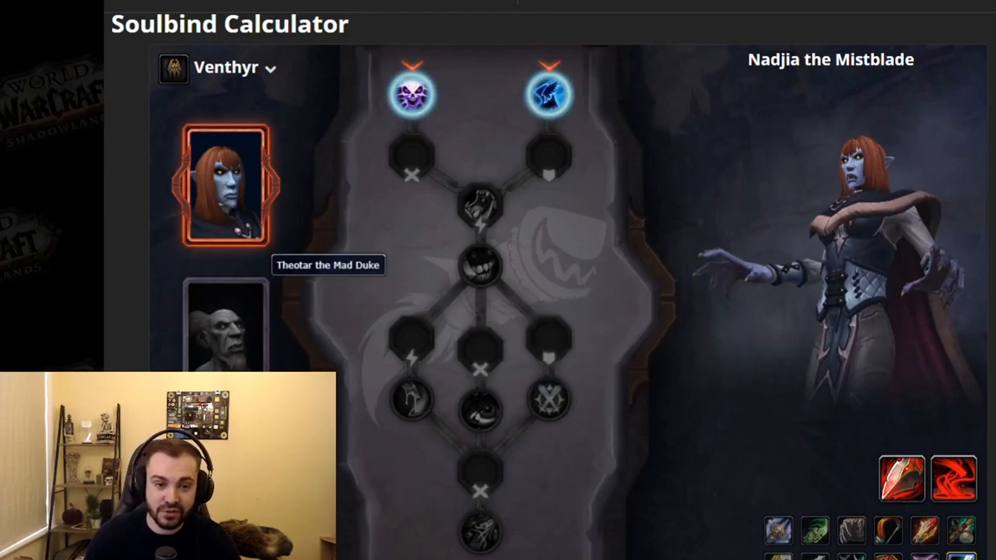
pyautogui.click(227, 322)
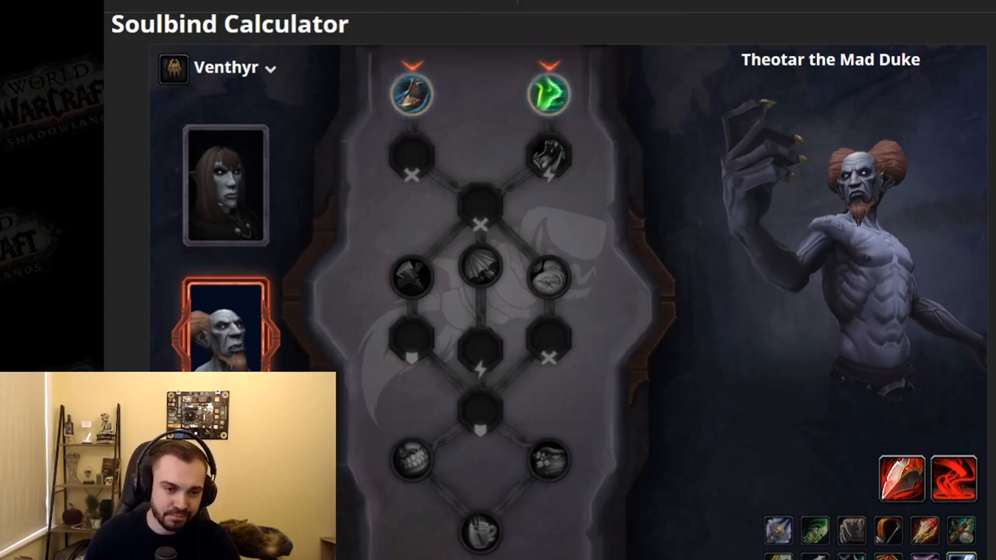
pyautogui.moveTo(481, 426)
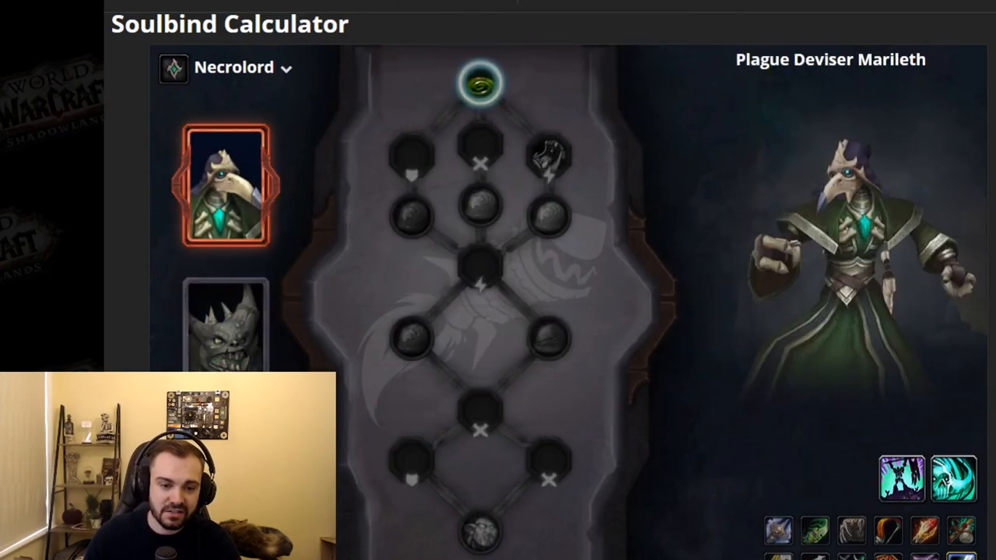
pyautogui.moveTo(482, 436)
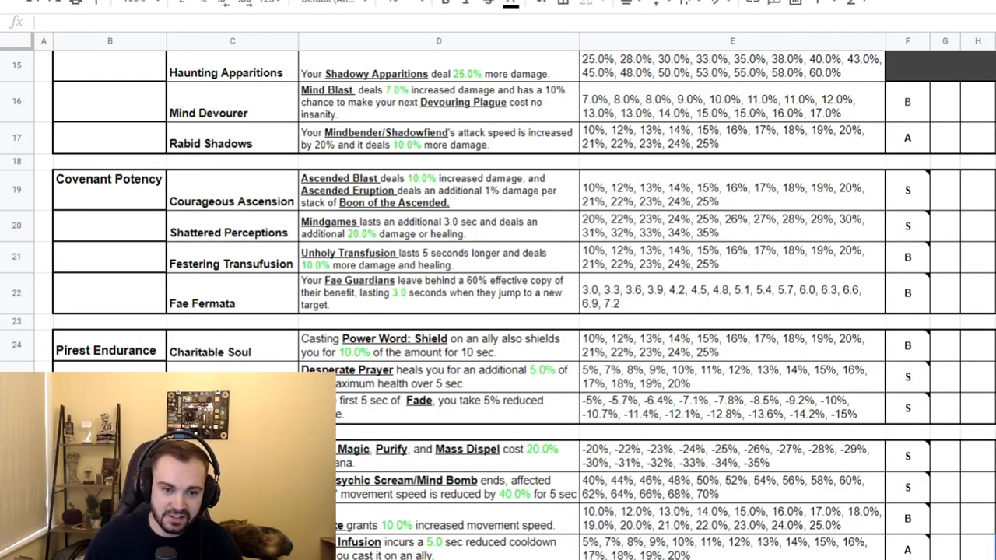
pyautogui.scroll(-3)
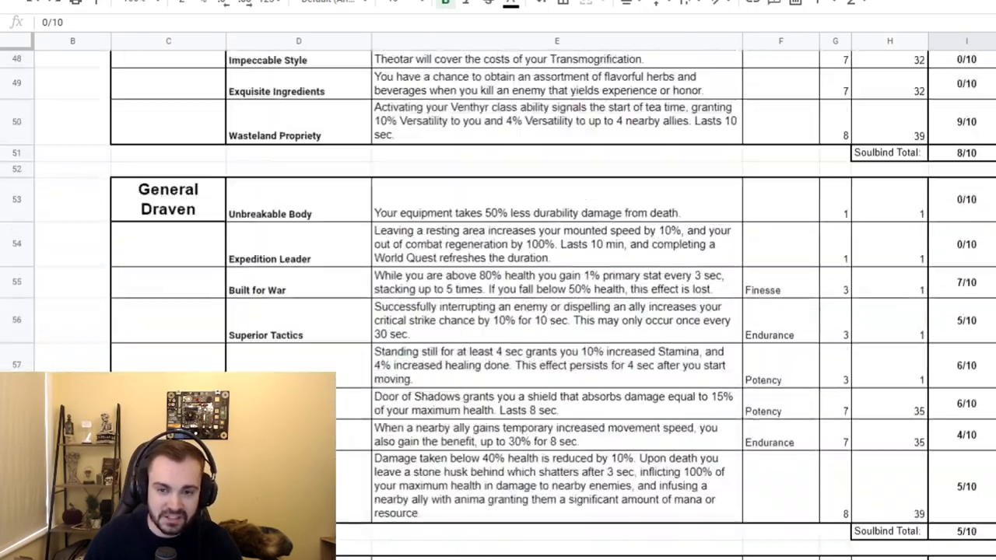
pyautogui.scroll(3)
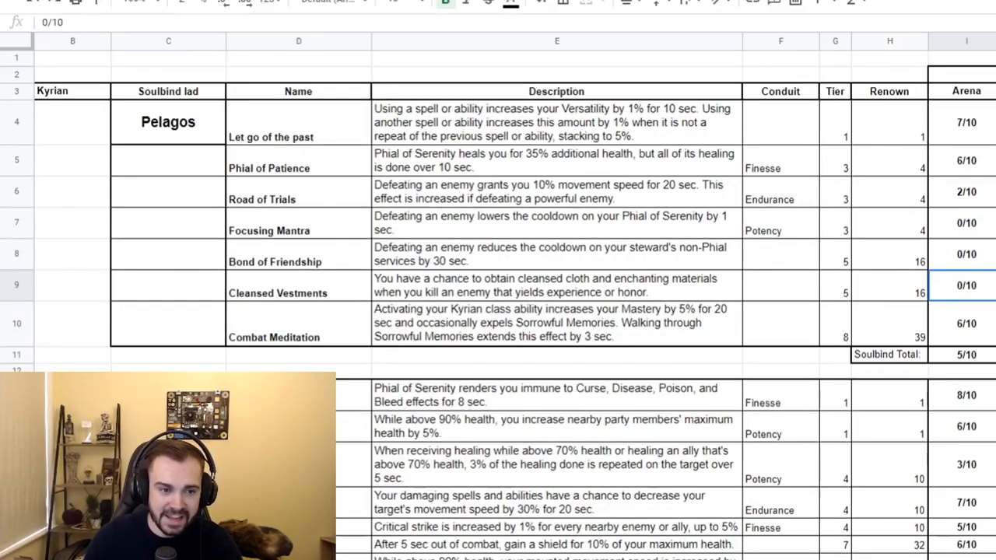
pyautogui.scroll(-3)
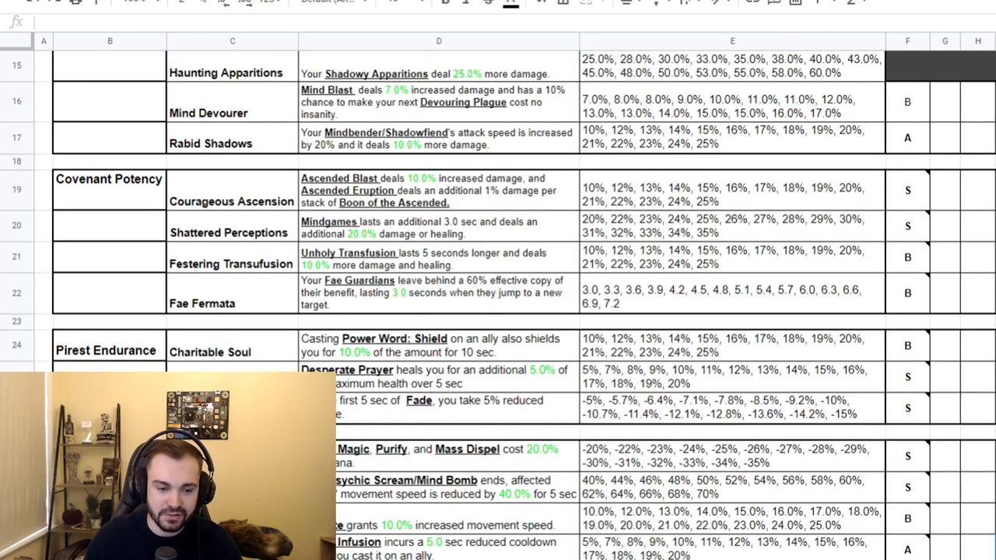
pyautogui.scroll(-3)
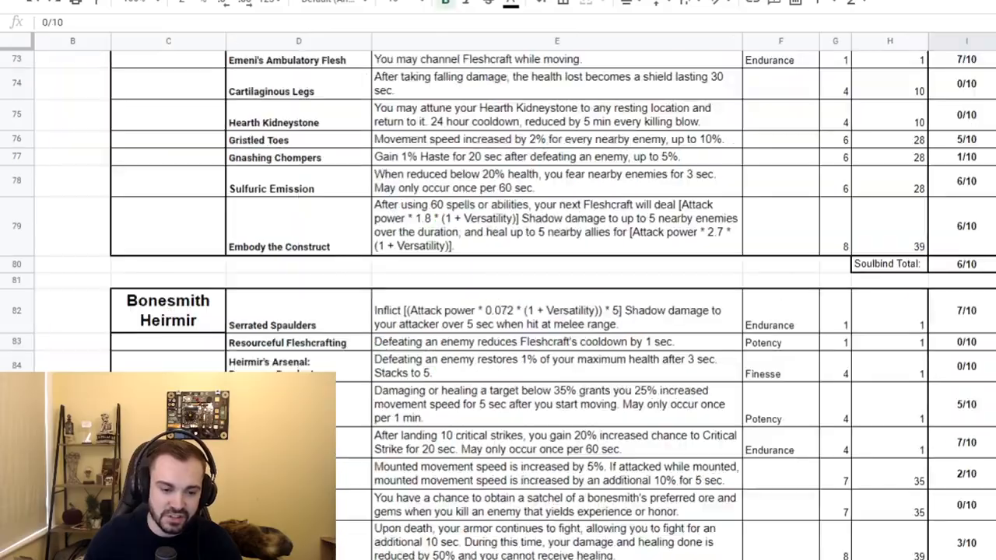
pyautogui.scroll(3)
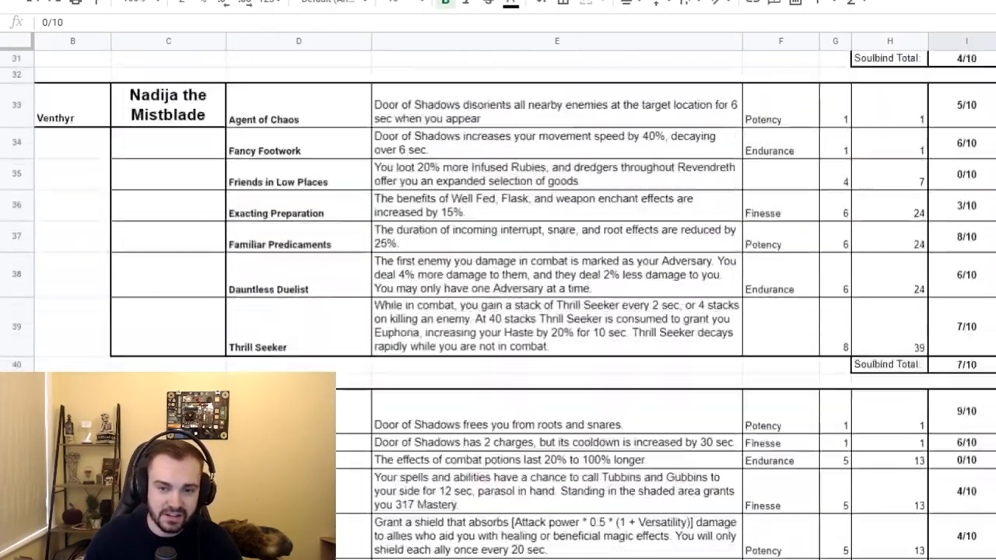
pyautogui.scroll(3)
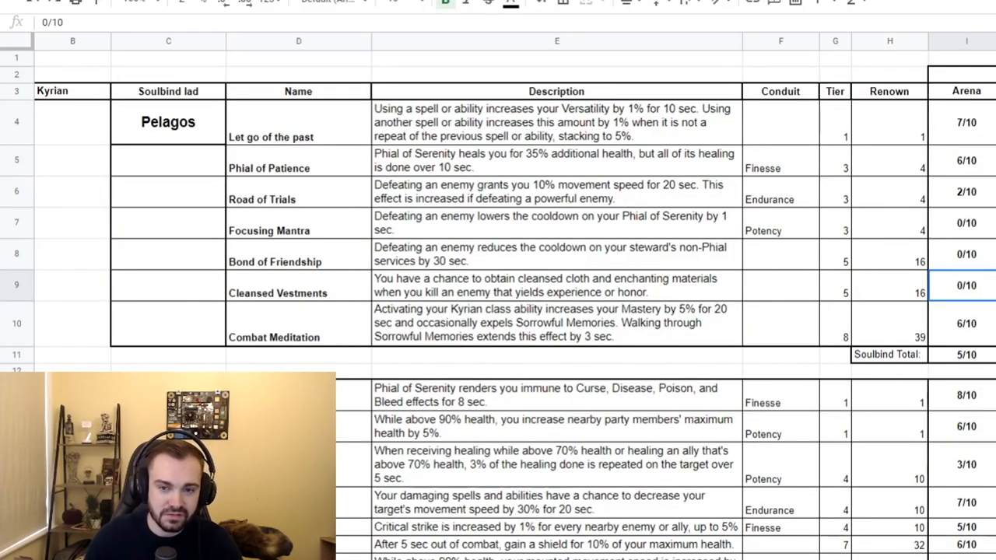
pyautogui.scroll(-3)
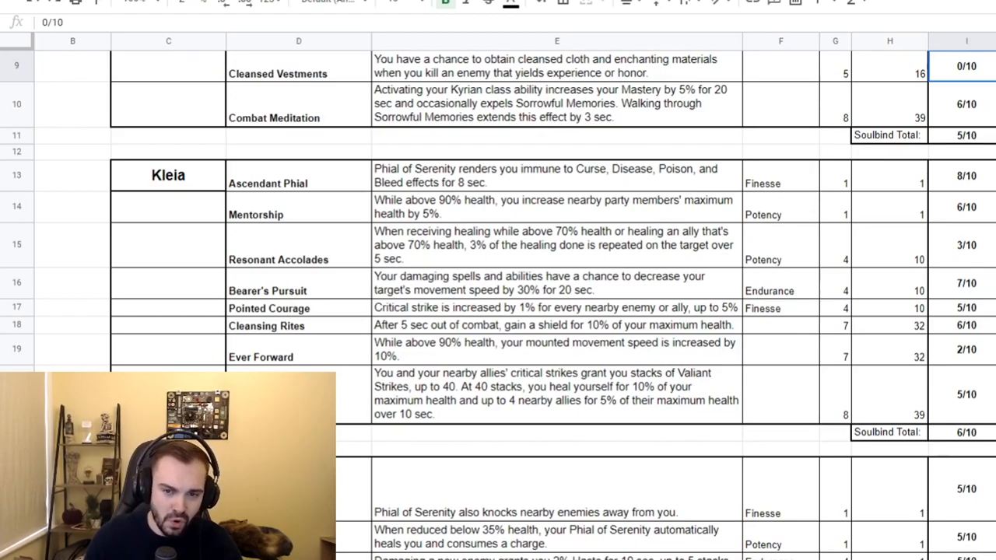
pyautogui.click(780, 174)
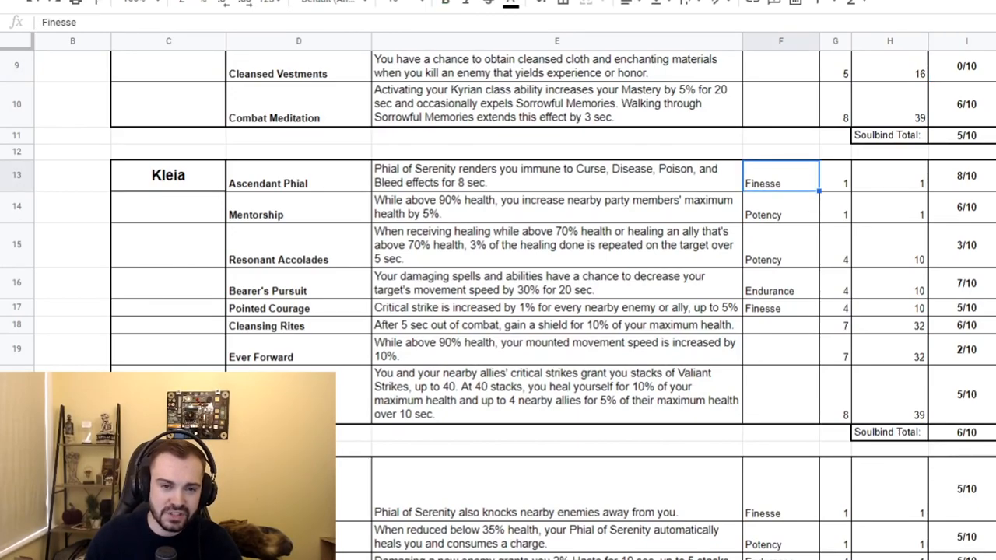
pyautogui.click(966, 432)
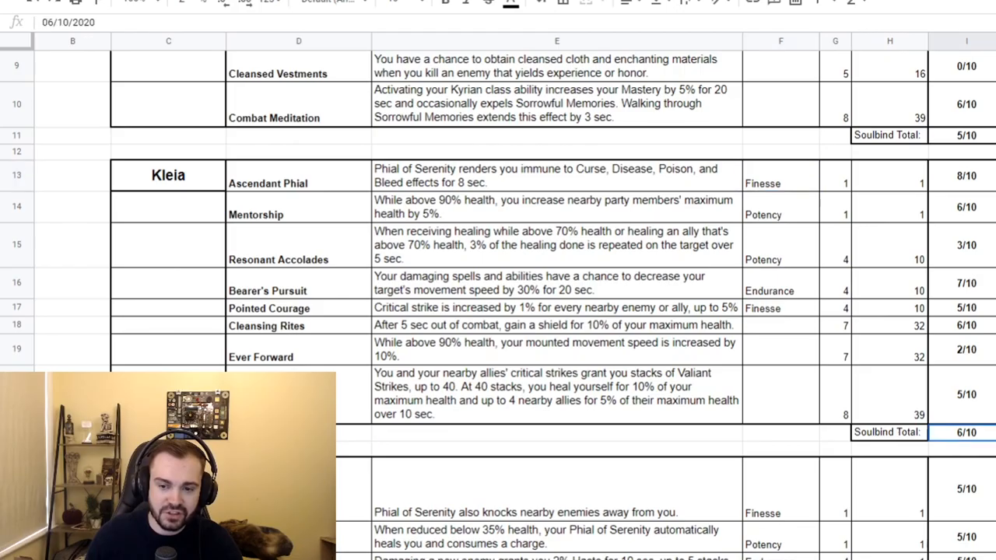
pyautogui.scroll(-3)
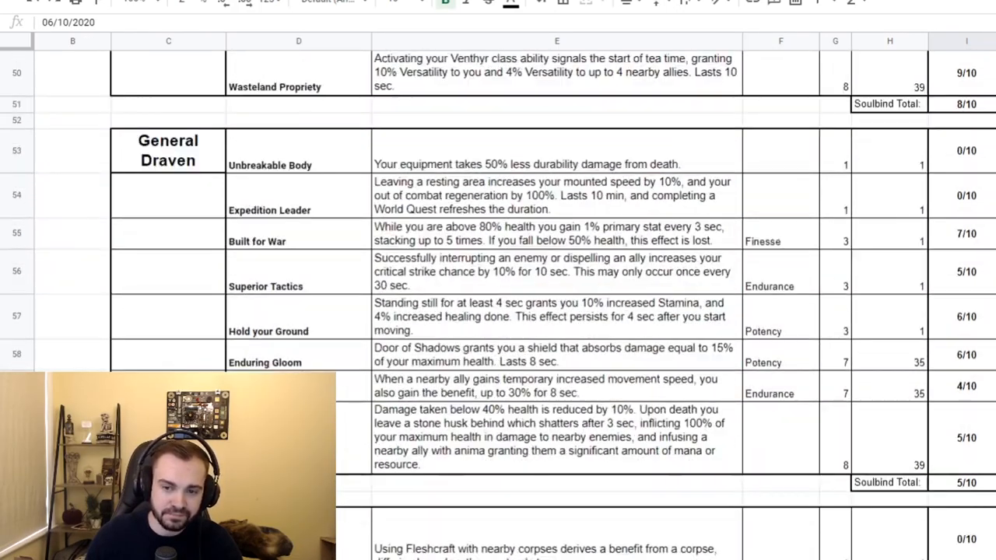
pyautogui.scroll(-3)
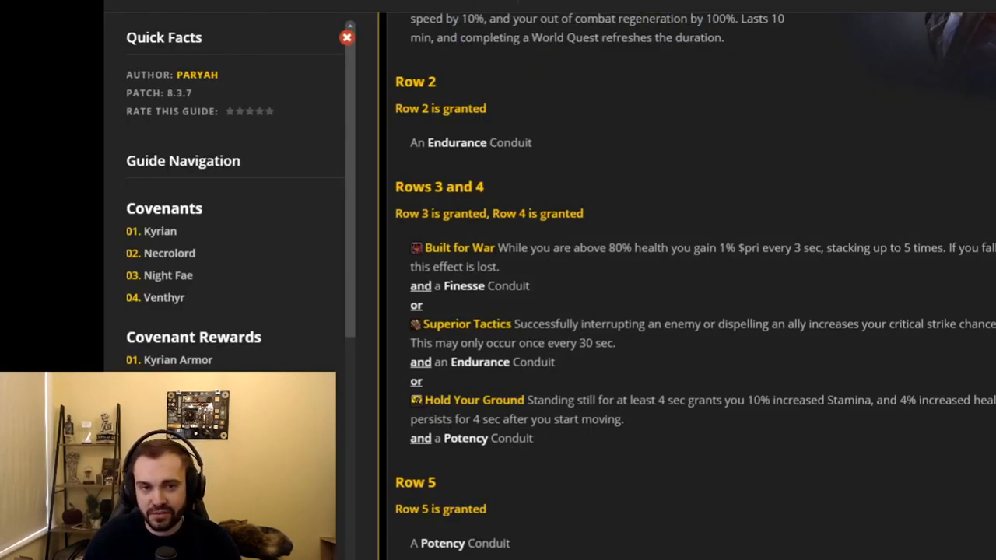
# - Scroll the Wowhead covenant soulbinds guide to the Rows section
pyautogui.scroll(3)
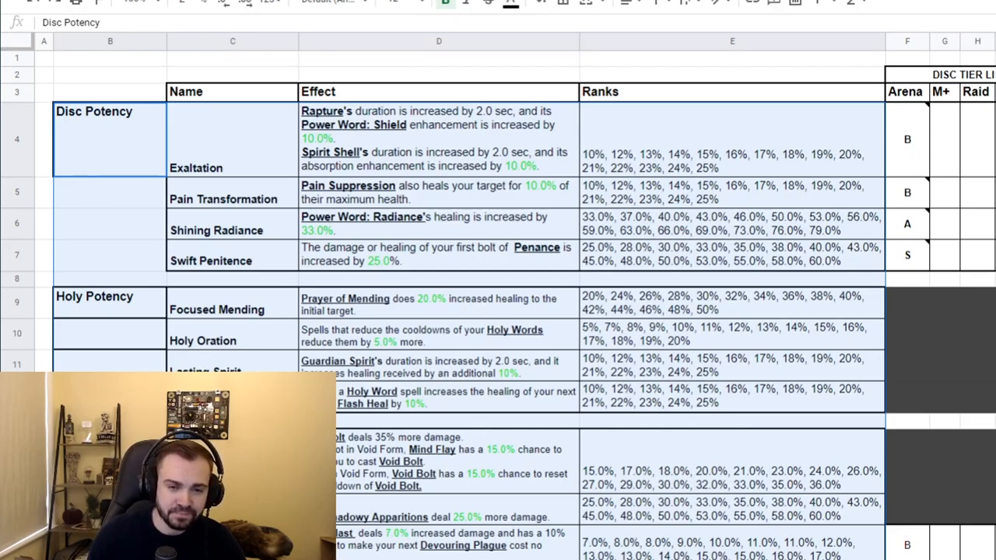
pyautogui.scroll(-3)
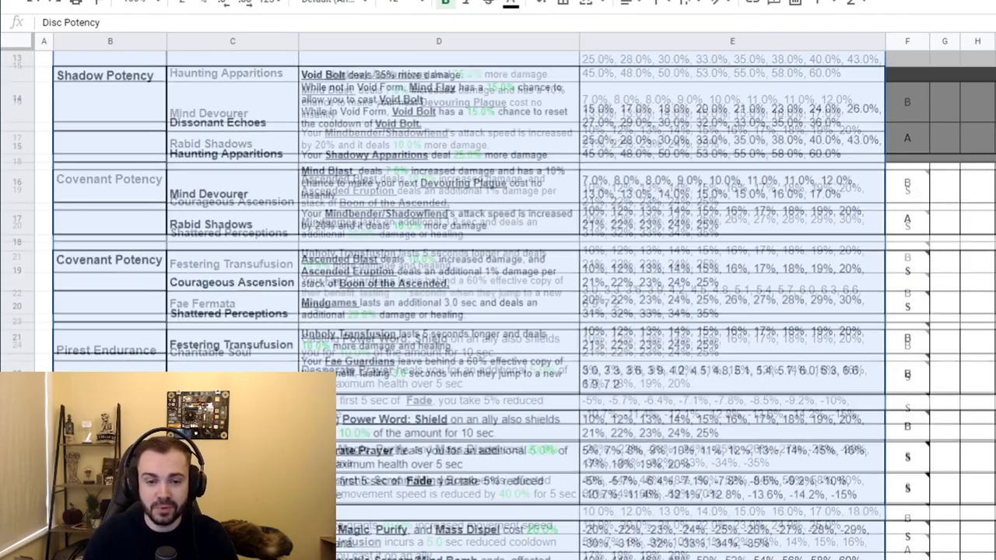
pyautogui.scroll(3)
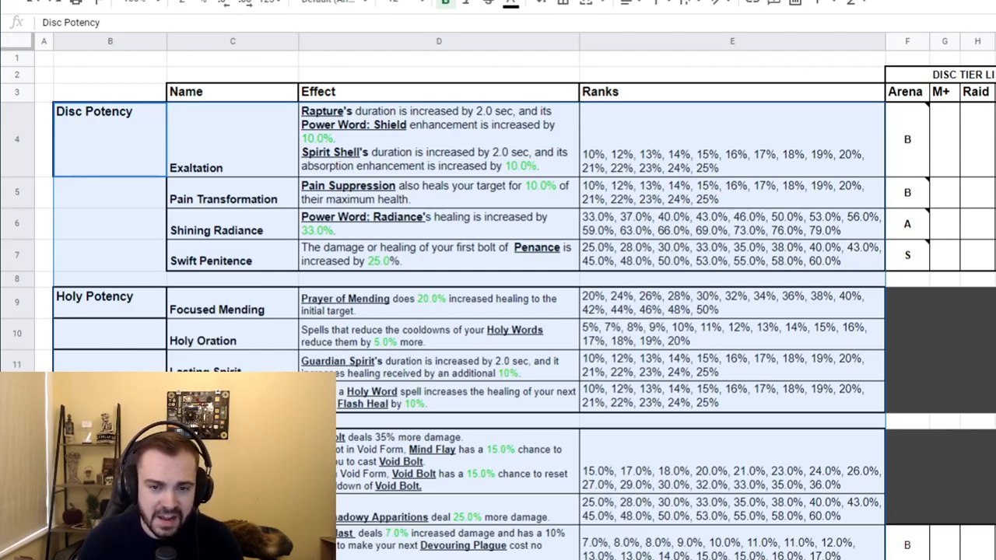
pyautogui.scroll(-3)
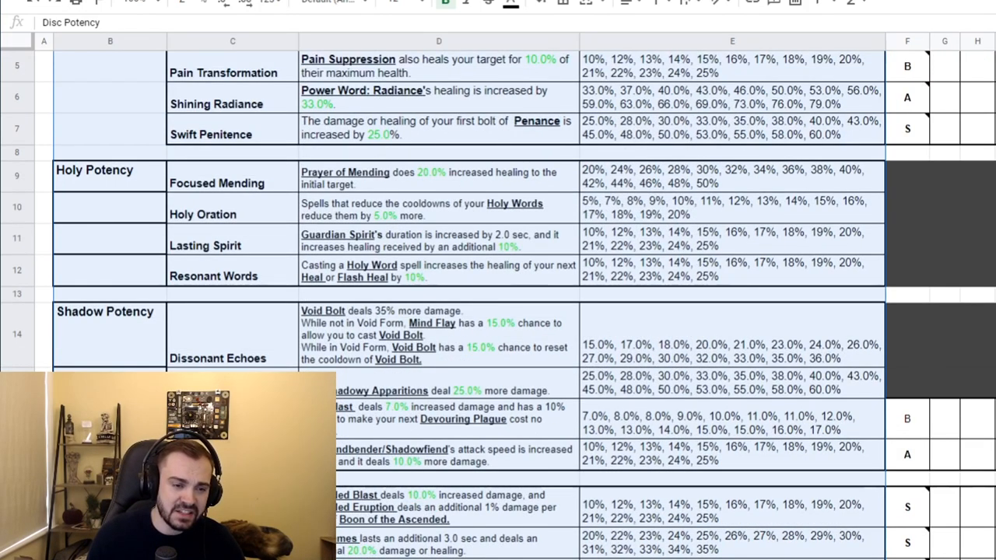
pyautogui.scroll(-3)
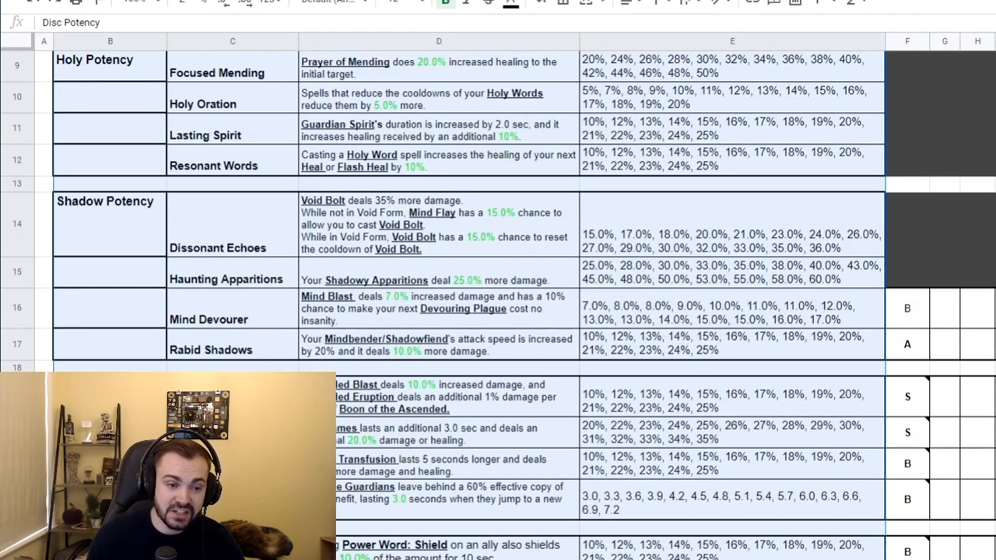
pyautogui.scroll(3)
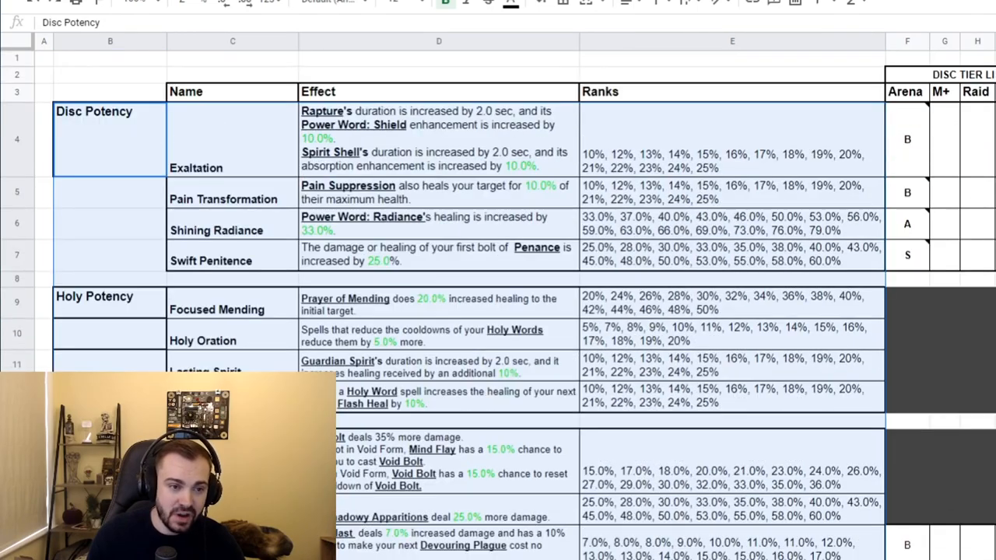
pyautogui.scroll(-3)
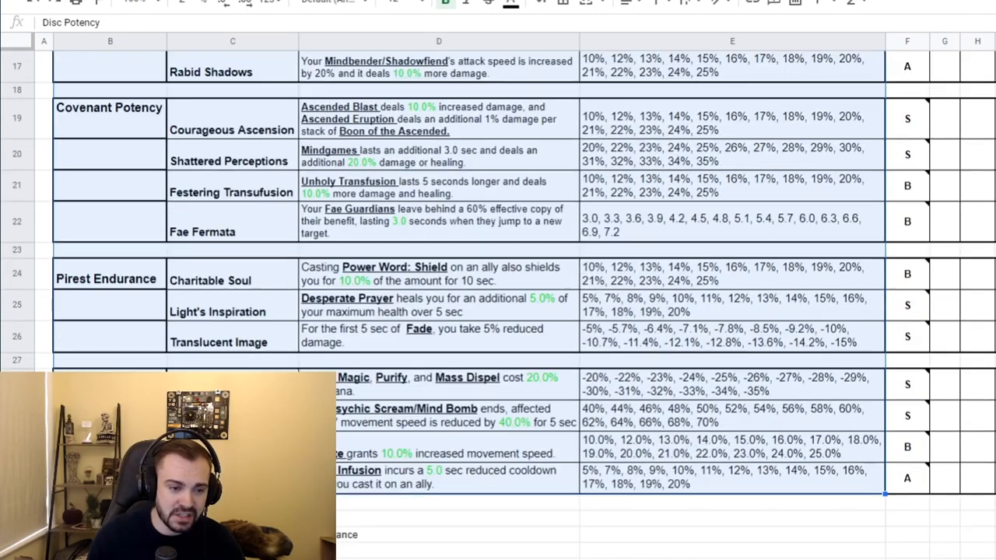
pyautogui.scroll(3)
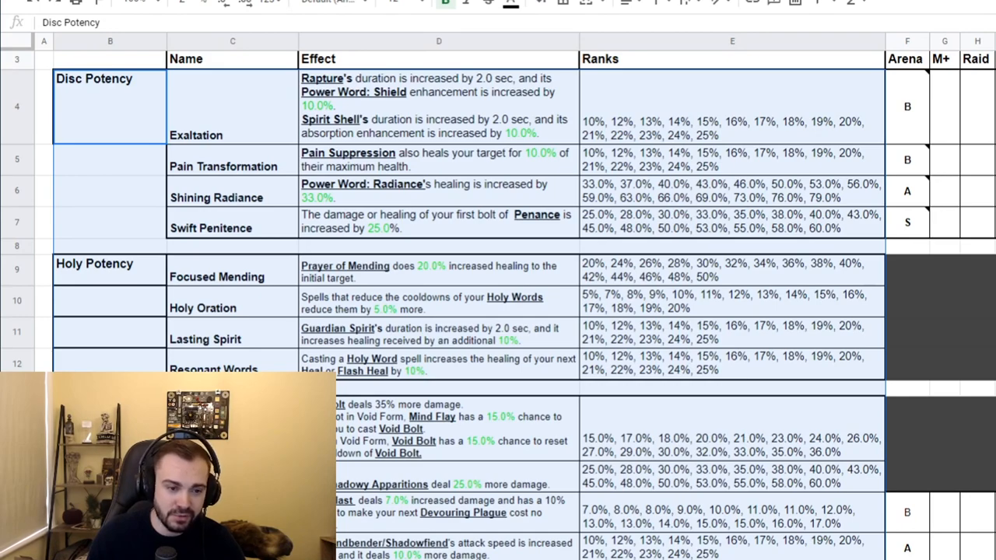
pyautogui.scroll(-3)
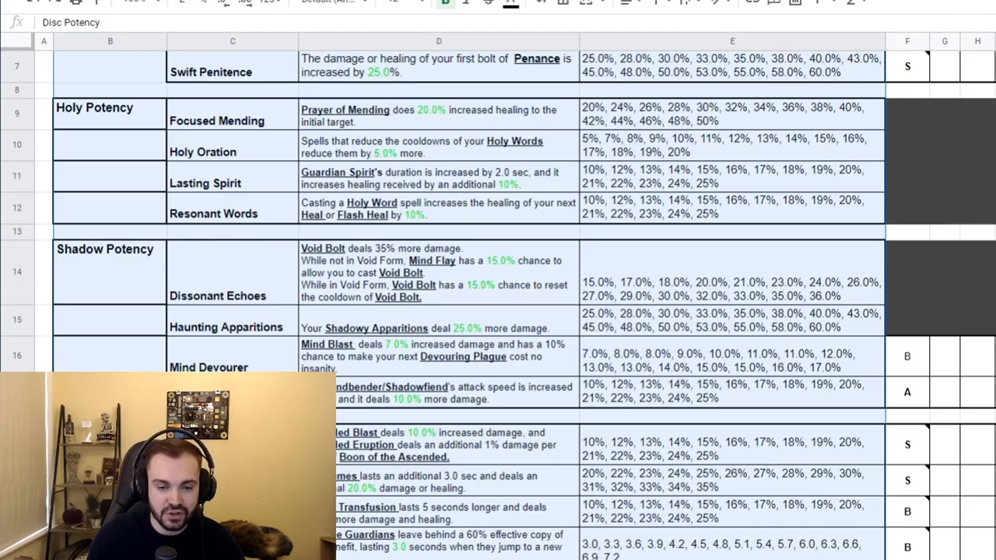
pyautogui.scroll(-3)
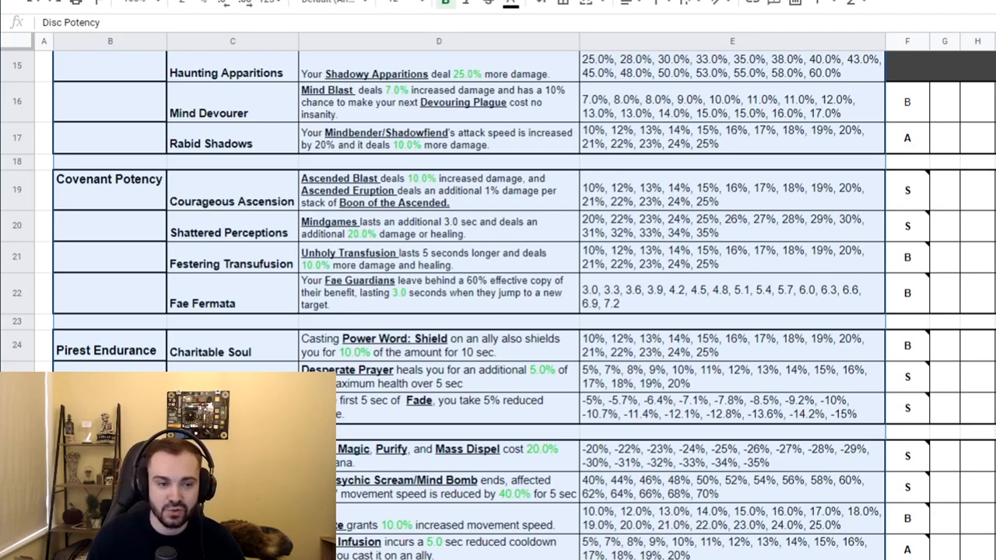
pyautogui.scroll(3)
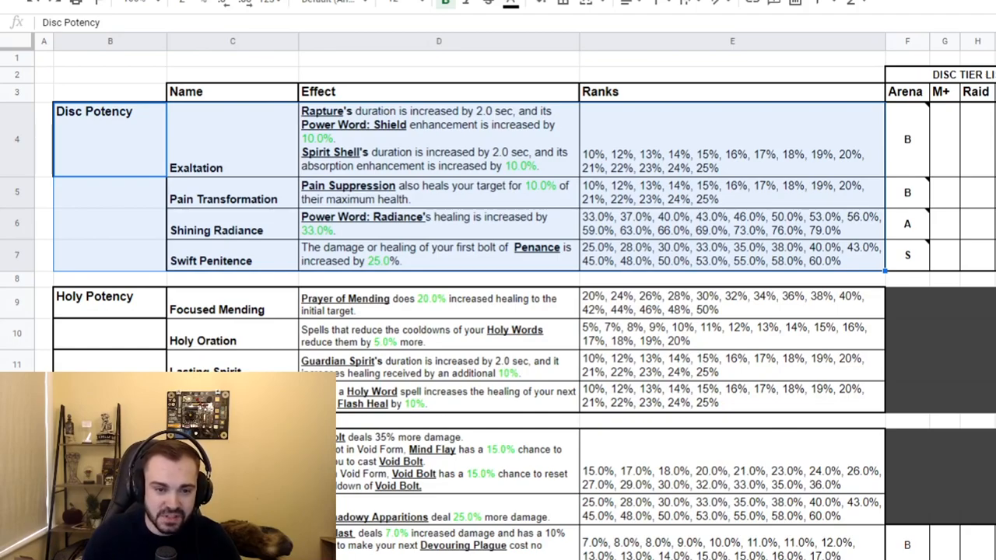
pyautogui.scroll(-3)
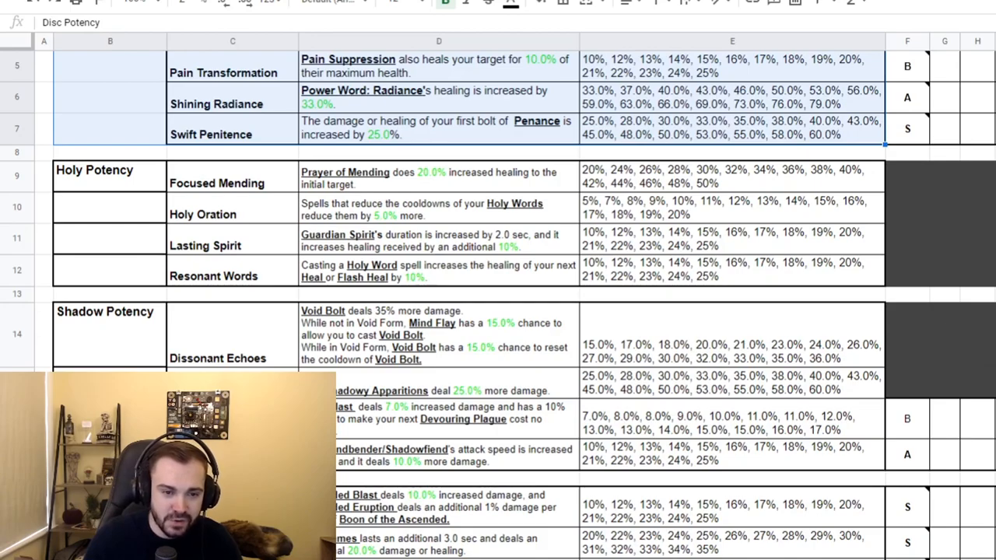
pyautogui.scroll(-3)
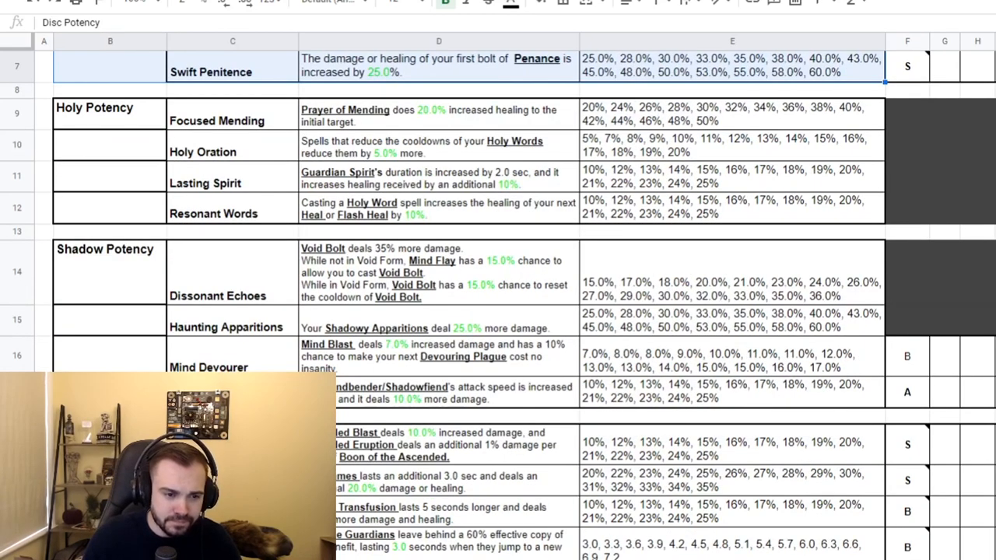
pyautogui.scroll(-3)
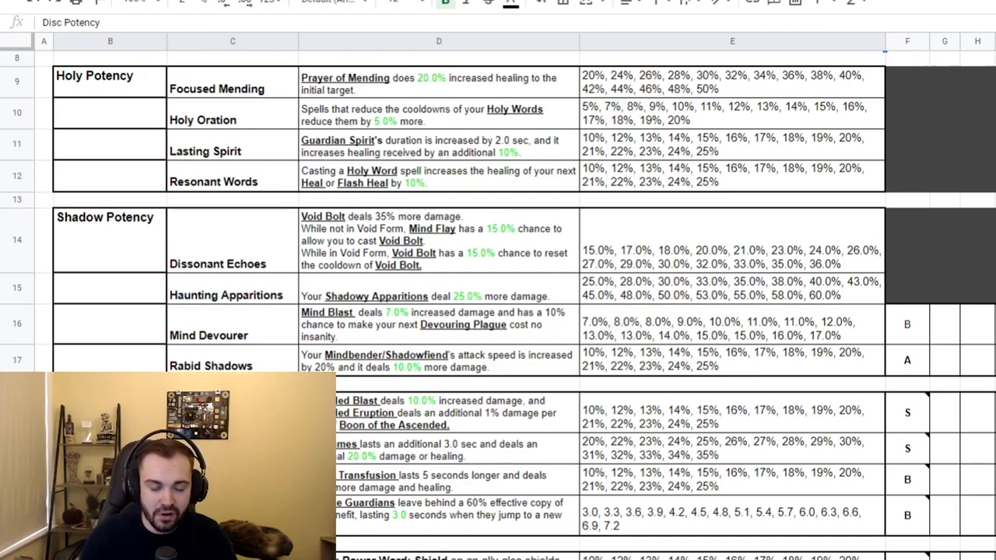
pyautogui.scroll(-3)
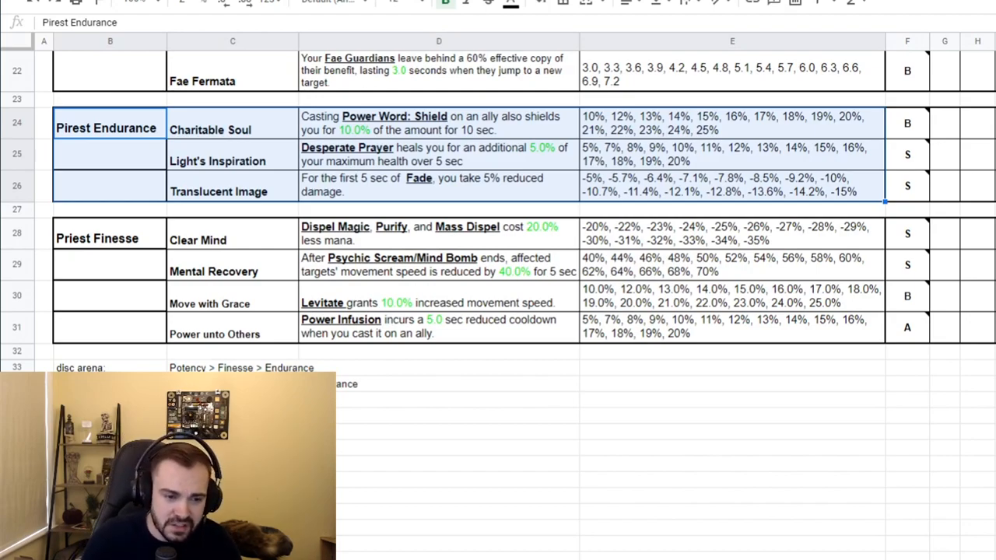
pyautogui.scroll(-3)
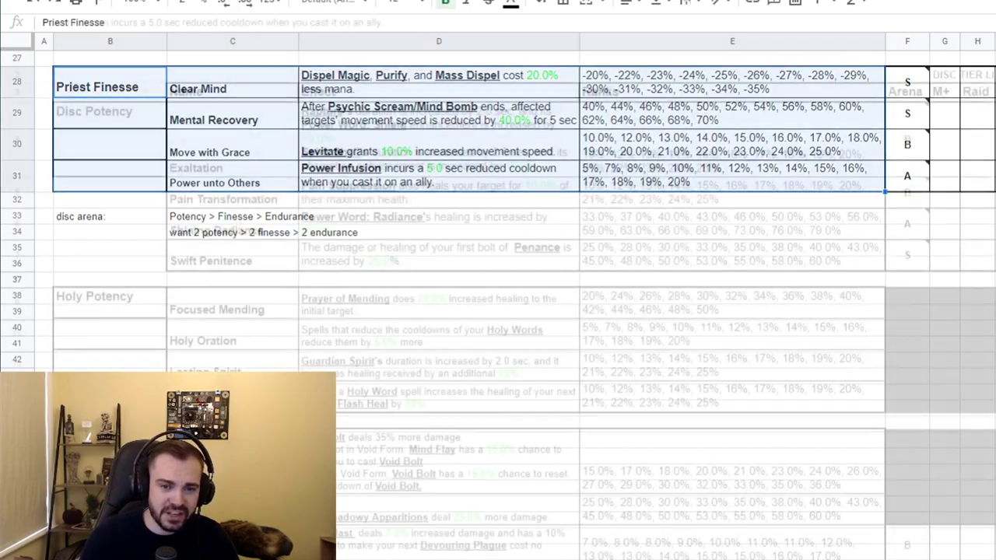
pyautogui.scroll(3)
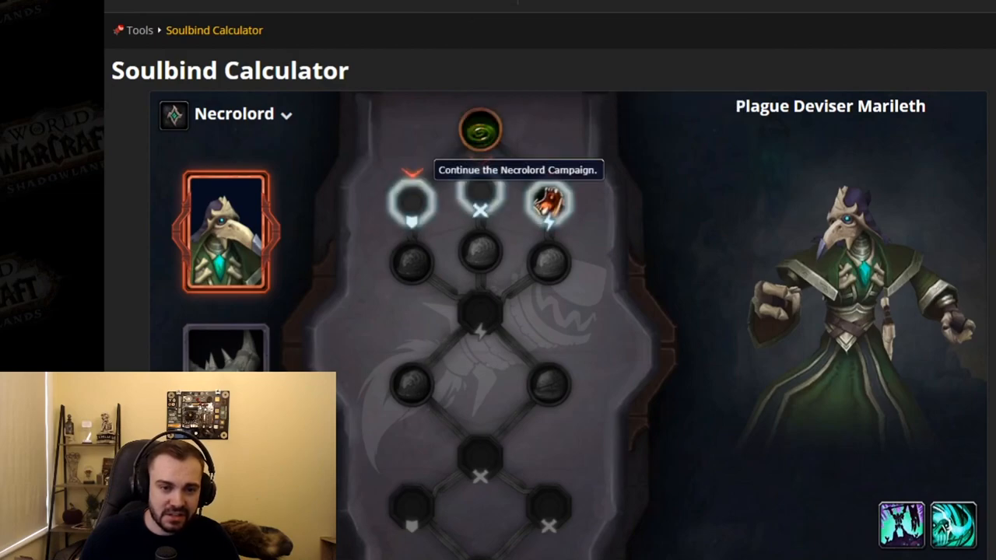
# - Choose Marileth's first-row trait and bring up the conduit choices for an empty slot
pyautogui.click(411, 202)
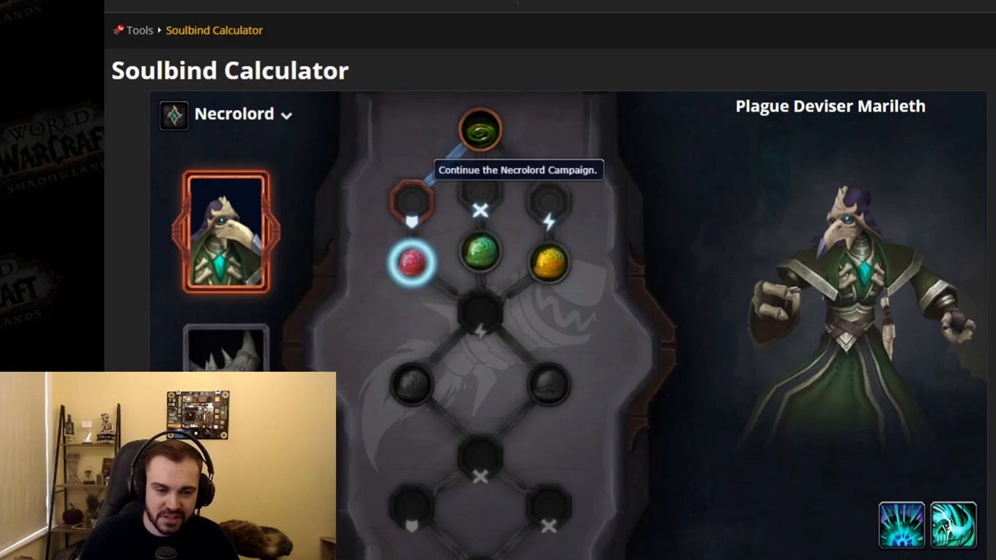
pyautogui.click(414, 263)
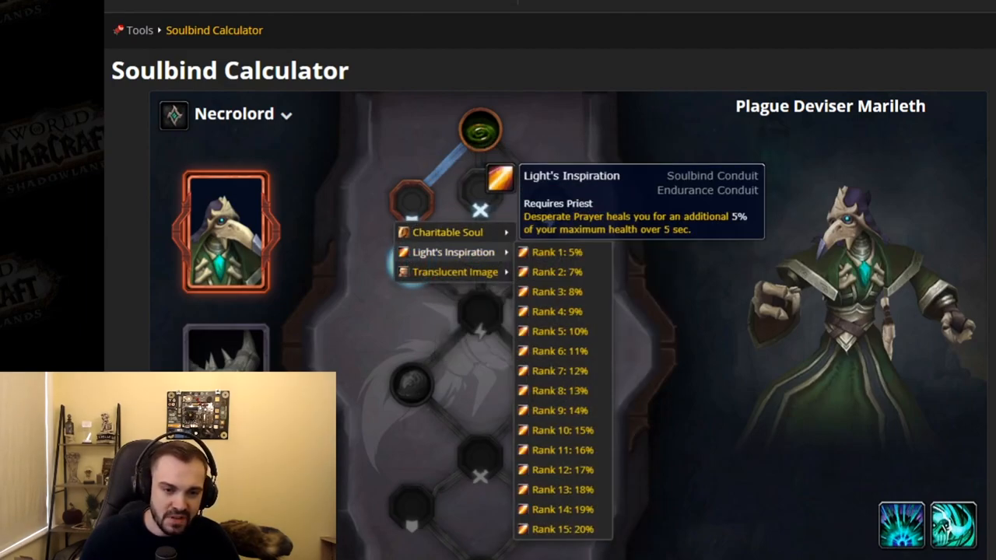
pyautogui.moveTo(454, 271)
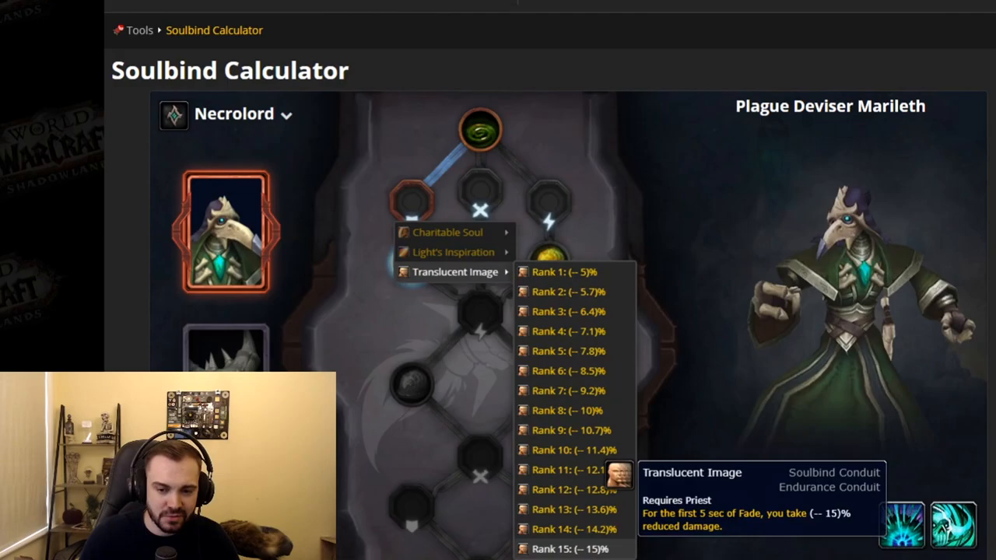